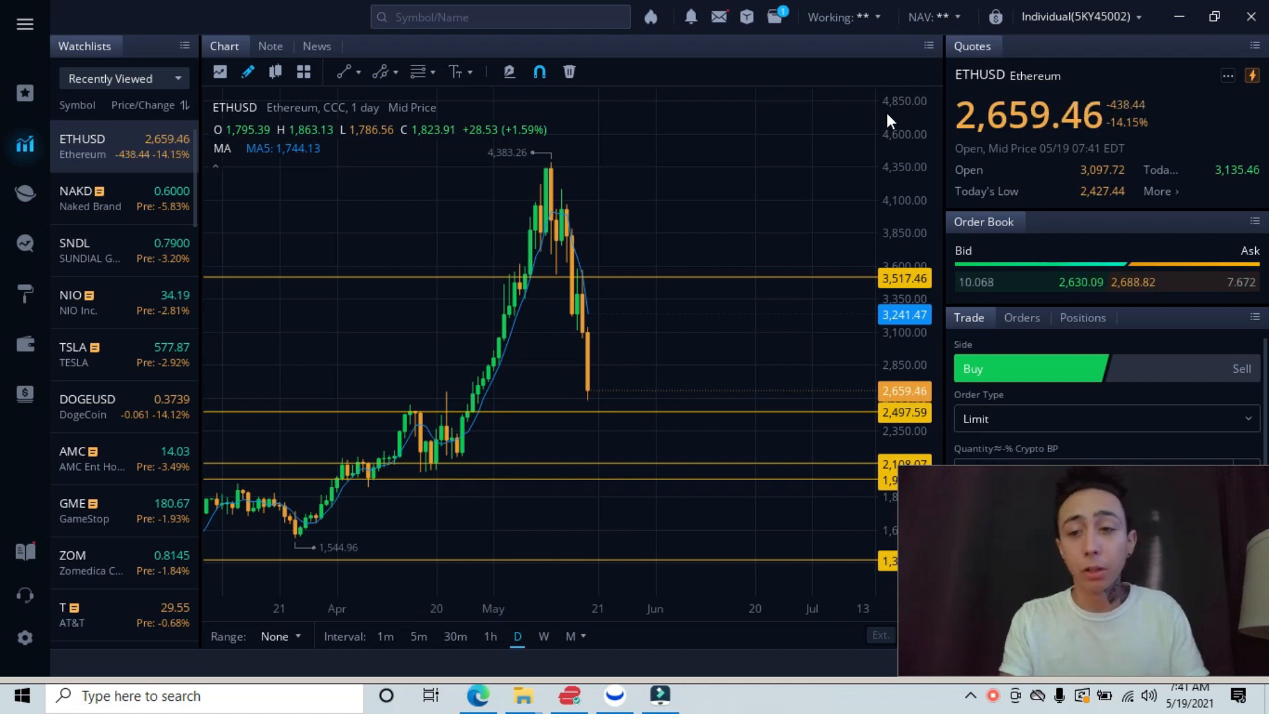
mouse_move(462, 412)
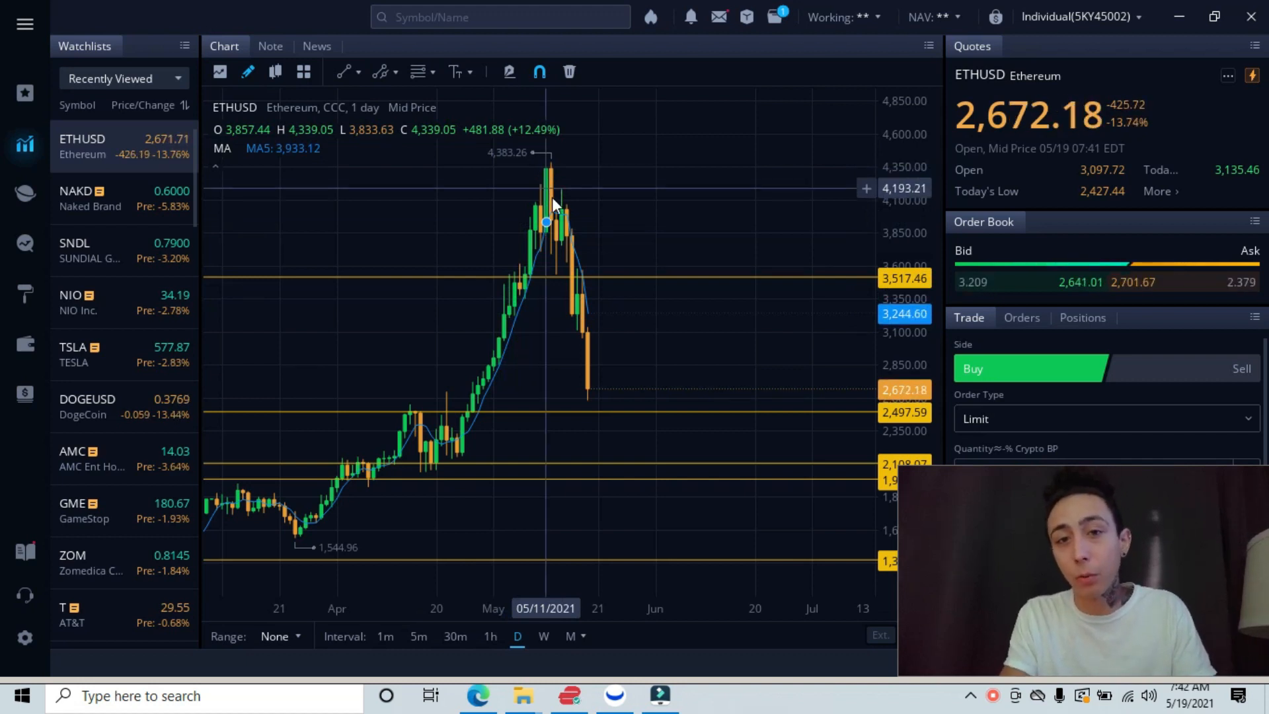
mouse_move(599, 412)
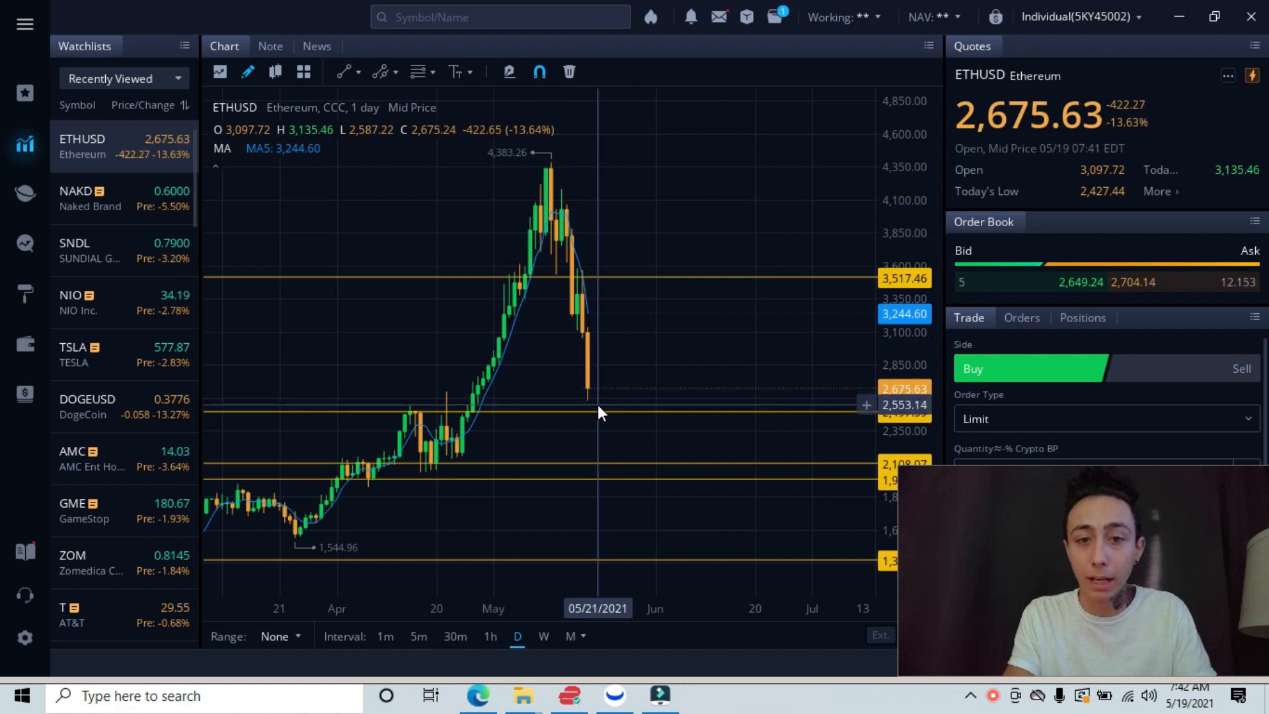
mouse_move(648, 421)
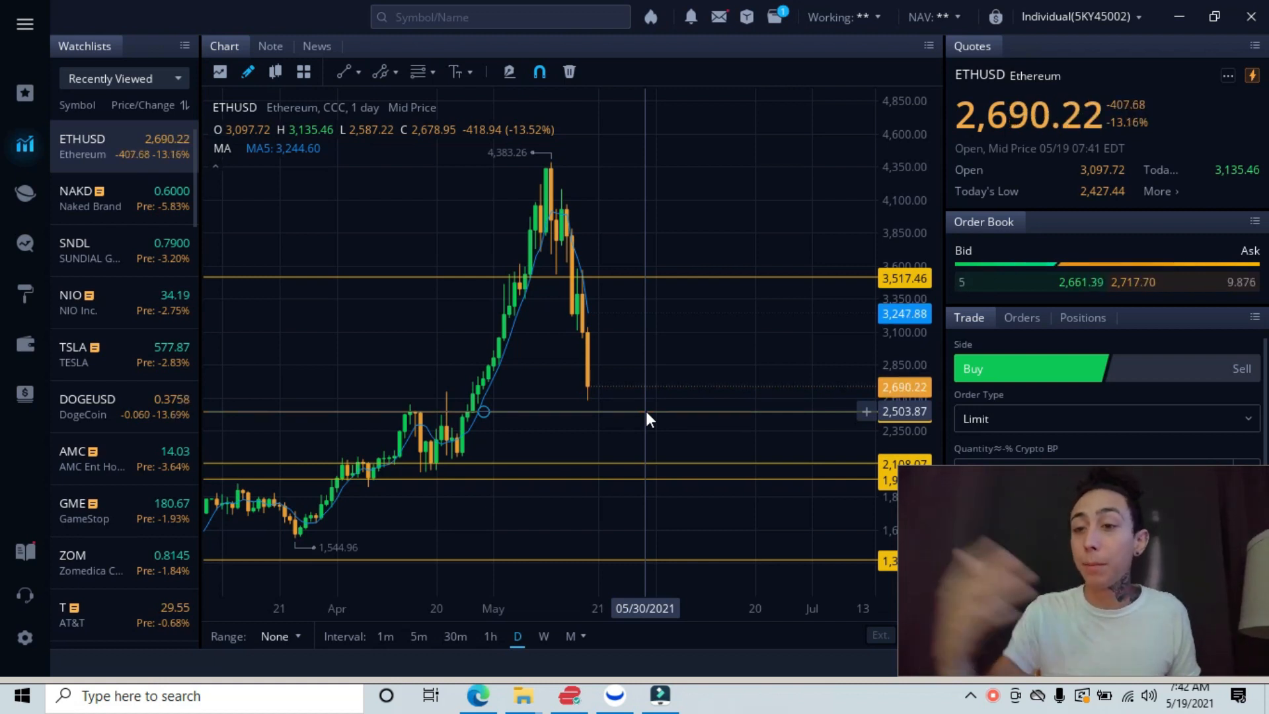
mouse_move(624, 419)
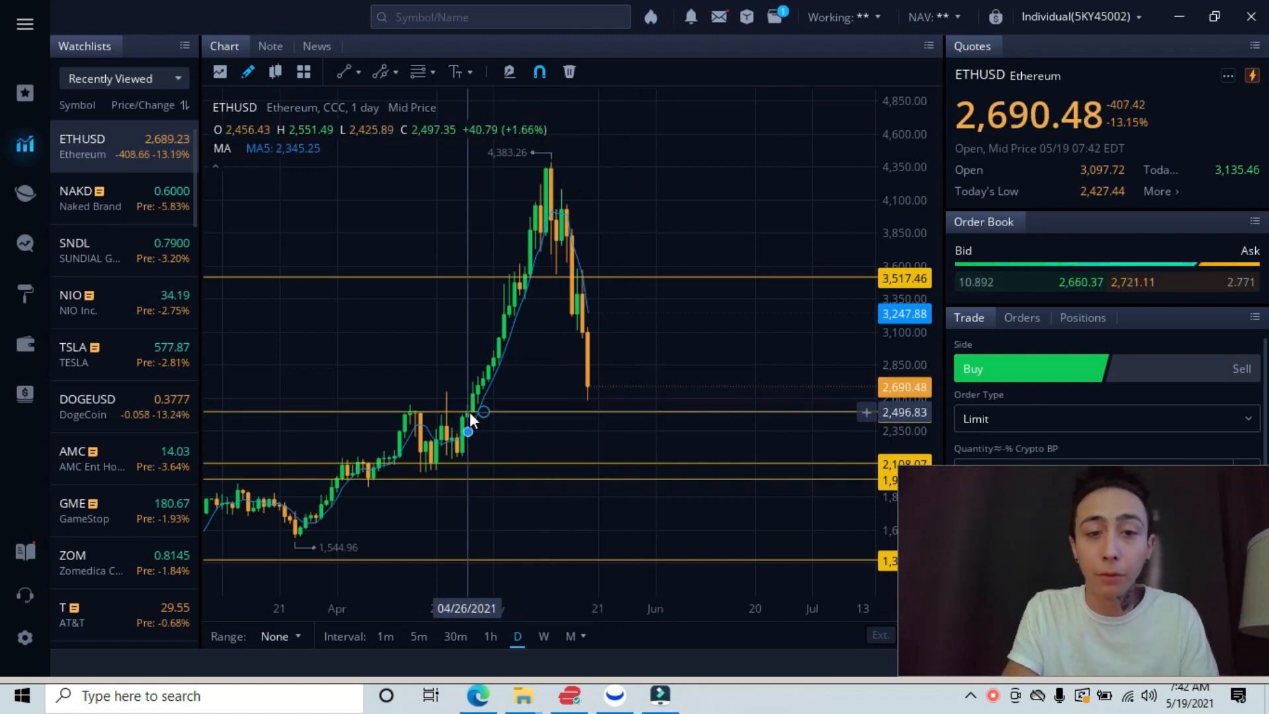
mouse_move(436, 441)
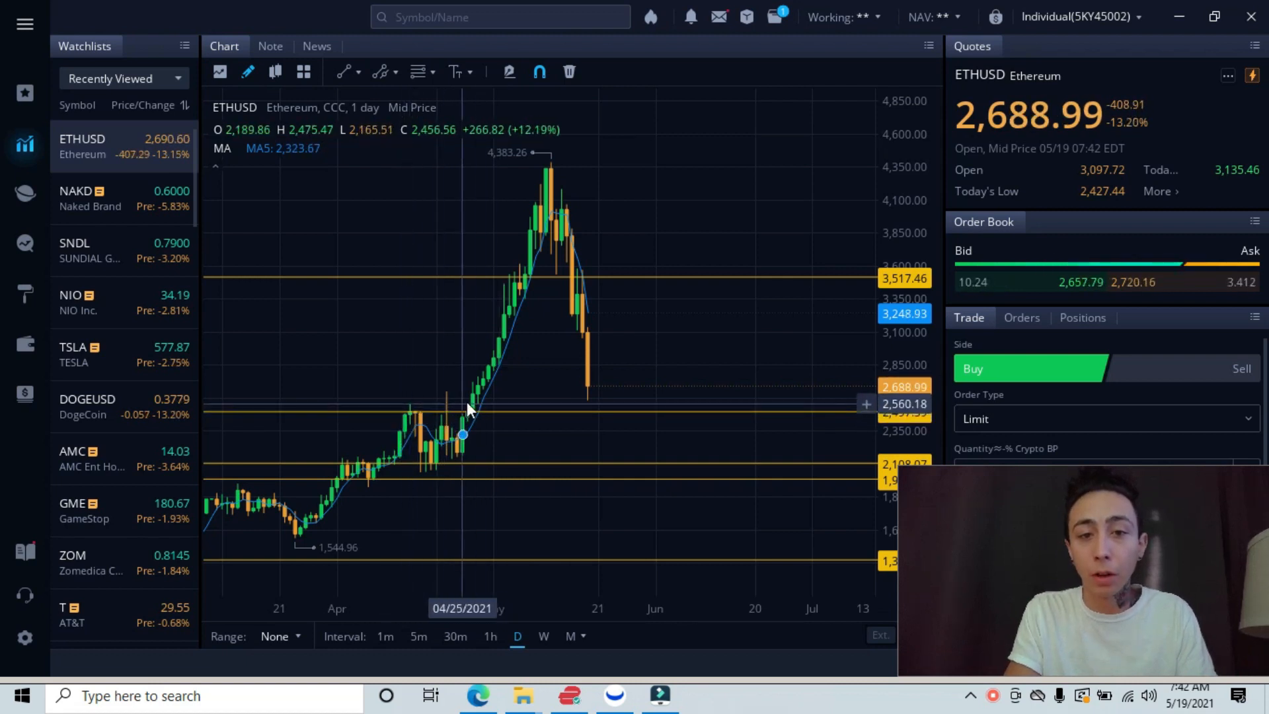
mouse_move(522, 303)
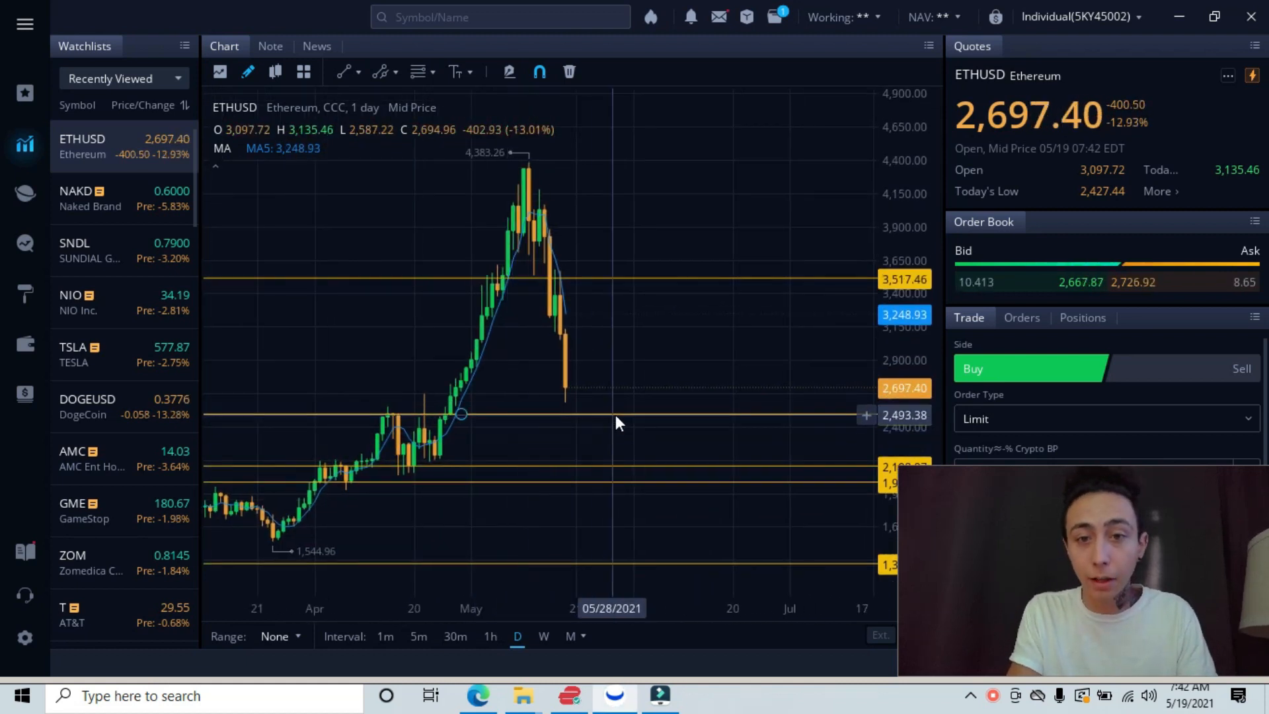
mouse_move(676, 286)
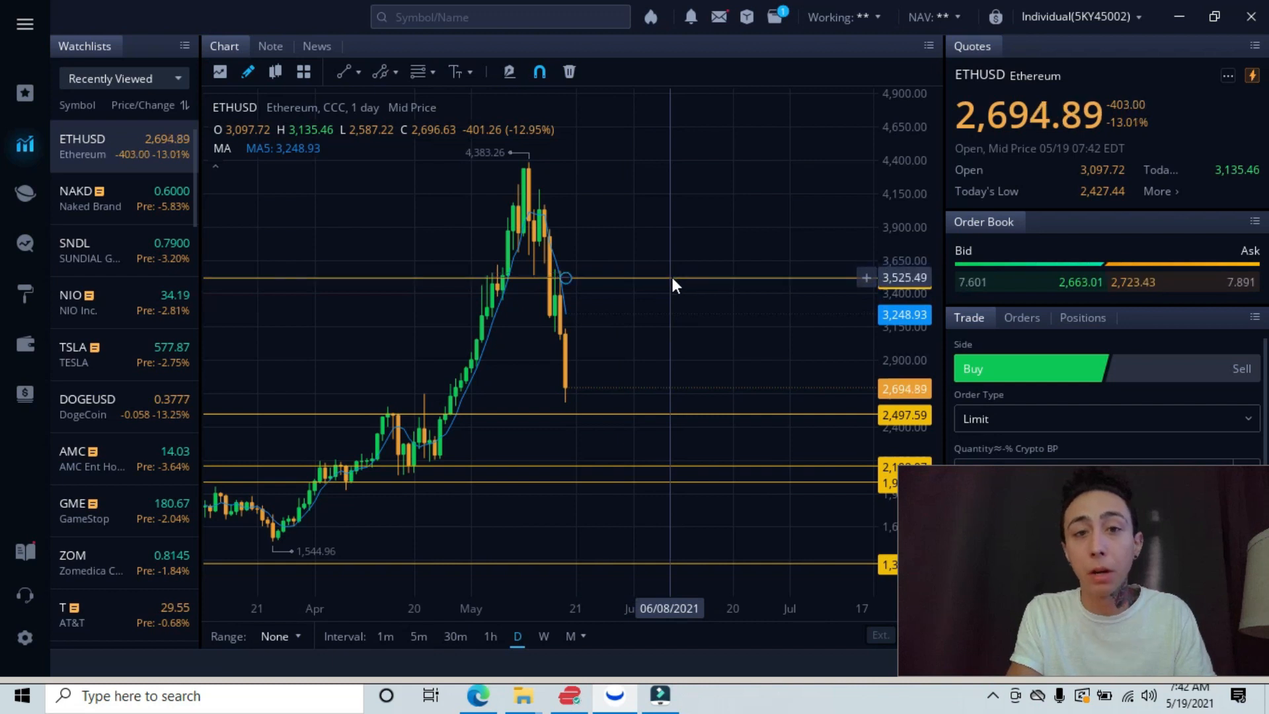
mouse_move(601, 289)
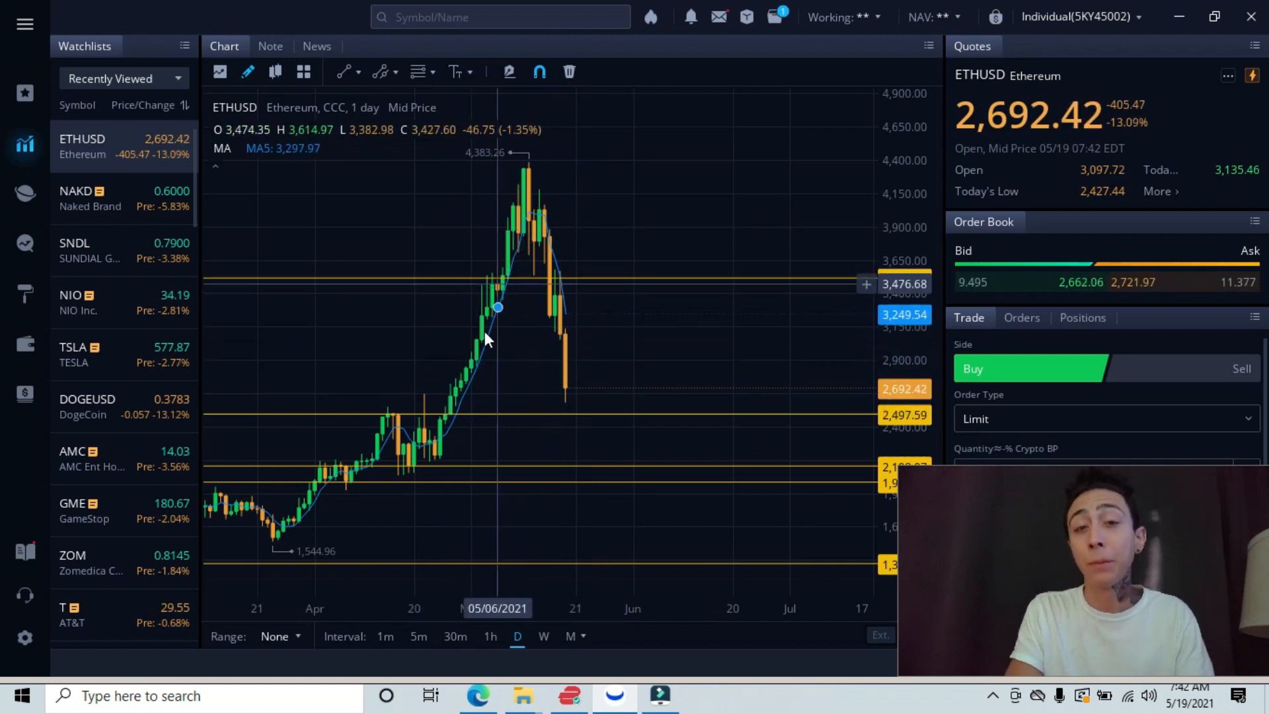
mouse_move(486, 351)
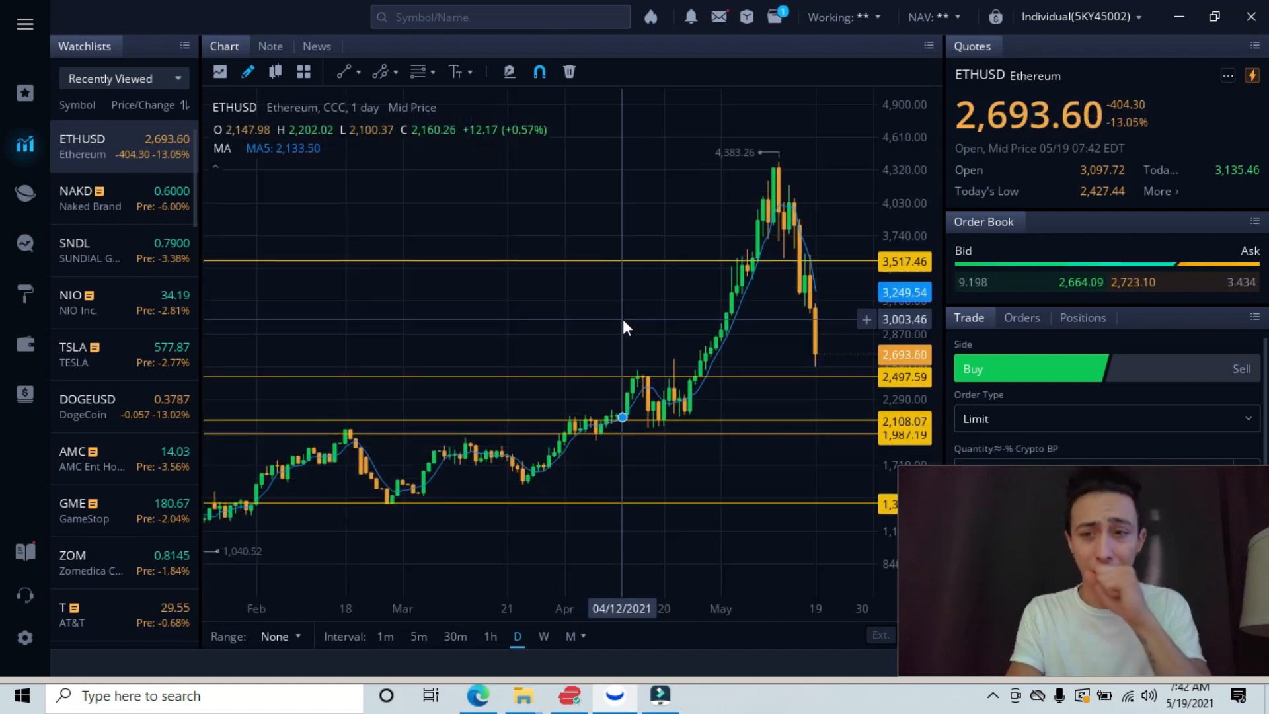
mouse_move(563, 314)
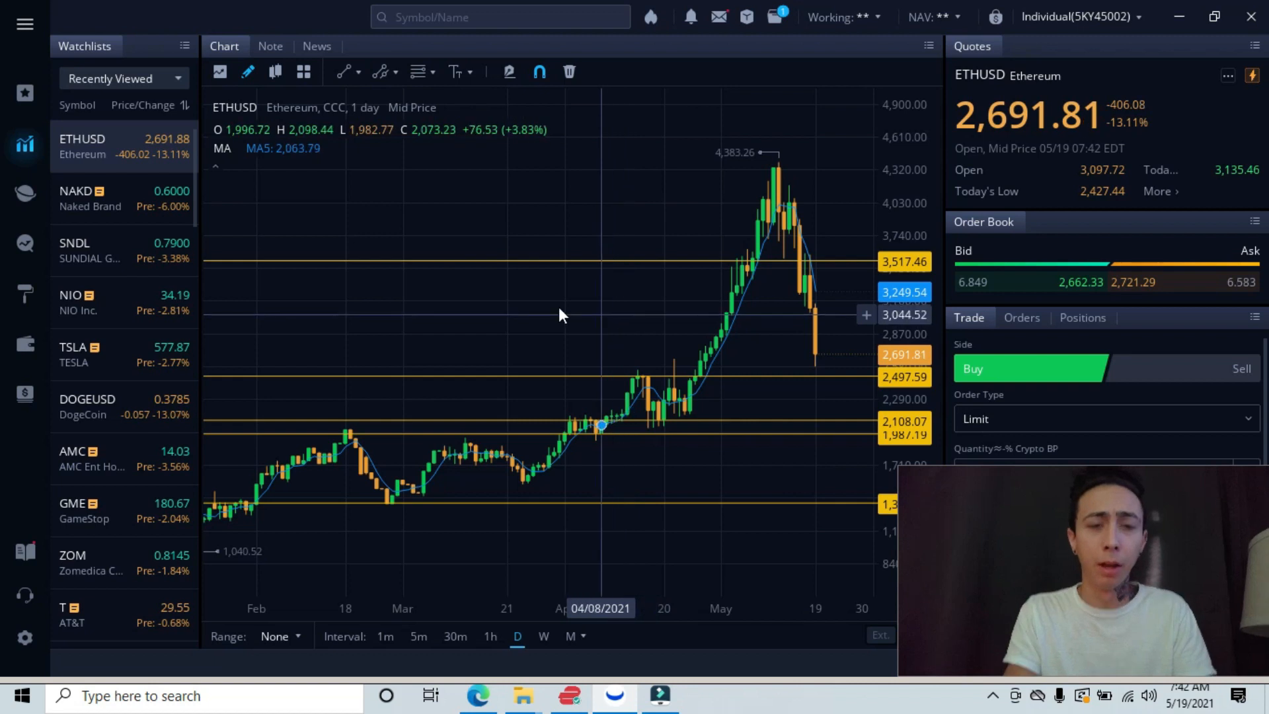
mouse_move(365, 289)
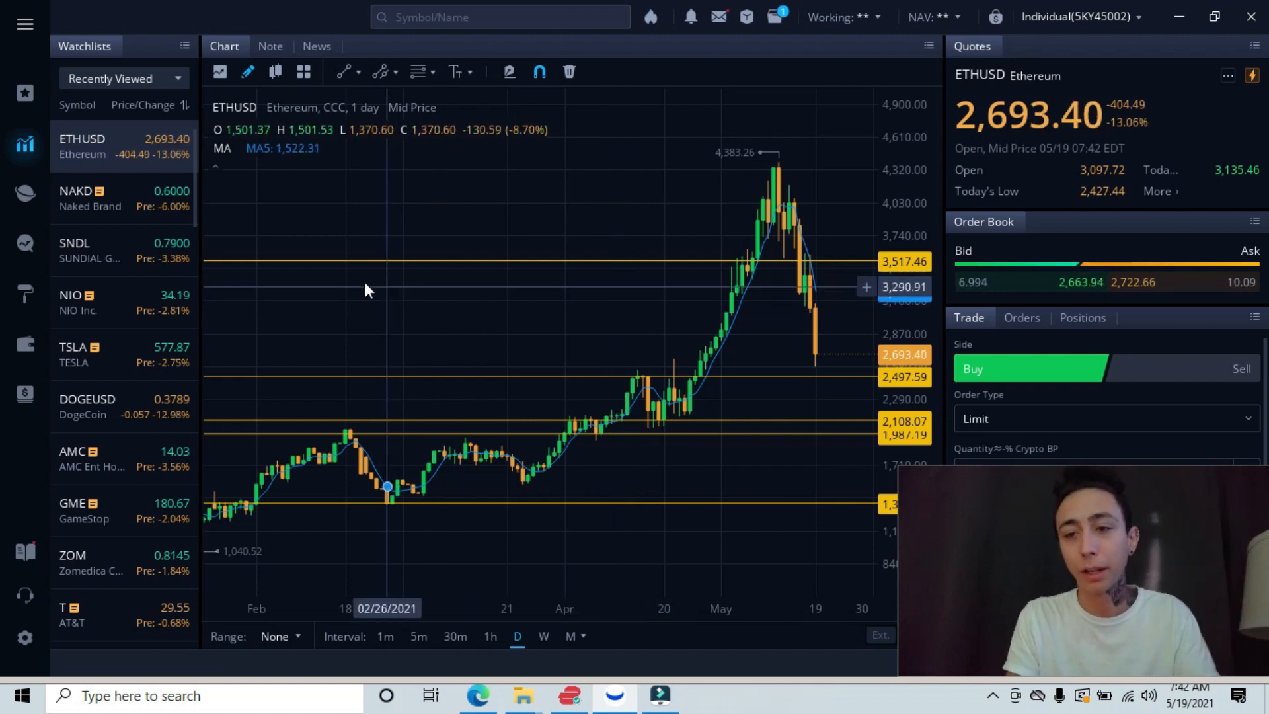
mouse_move(422, 240)
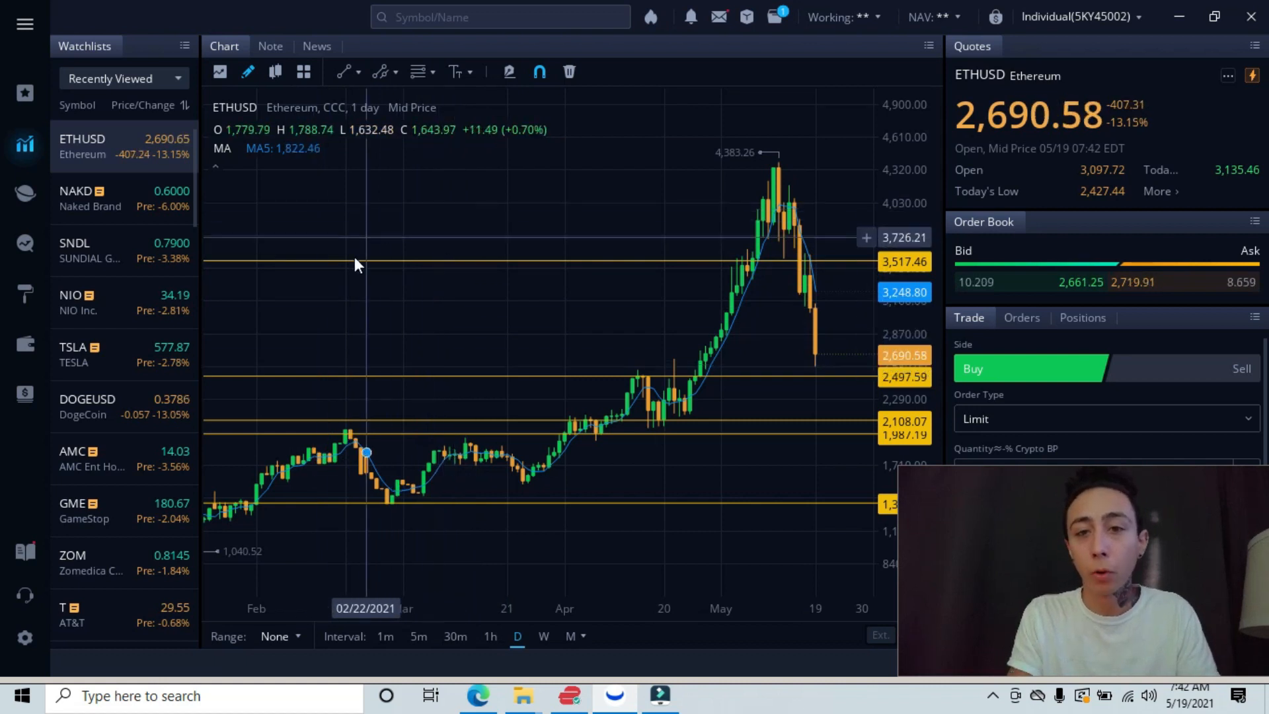
mouse_move(375, 284)
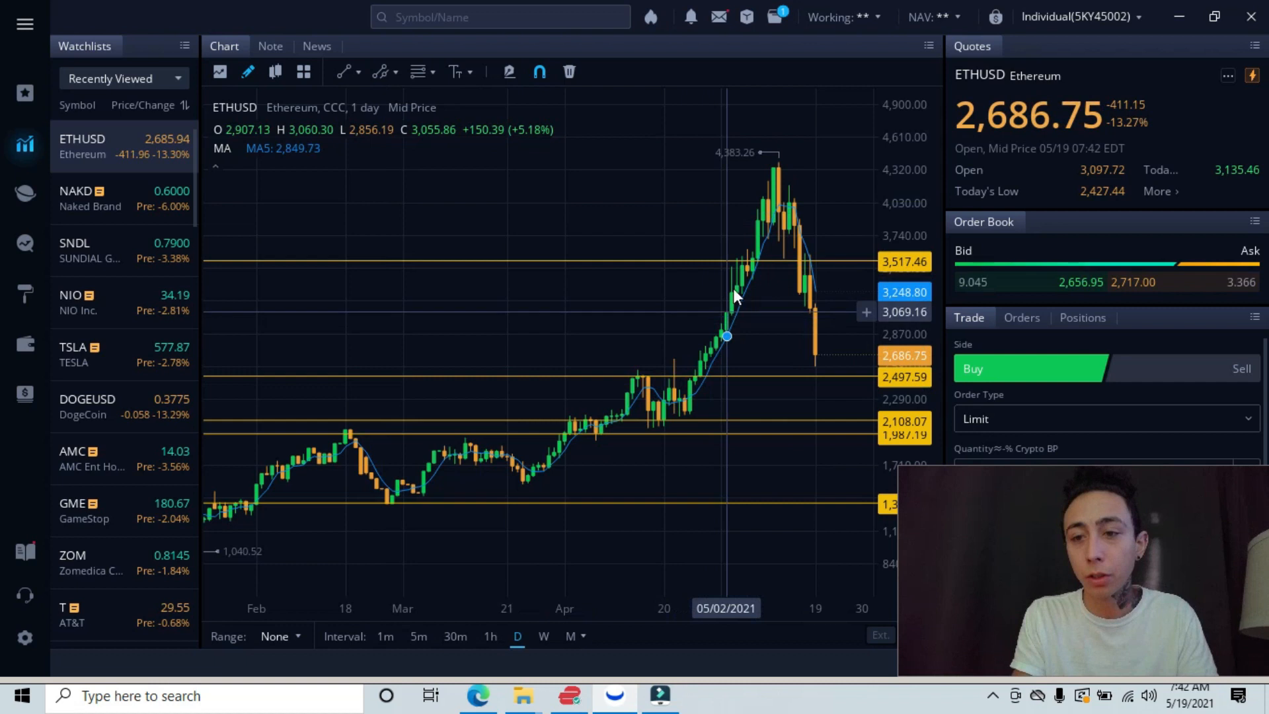
mouse_move(780, 198)
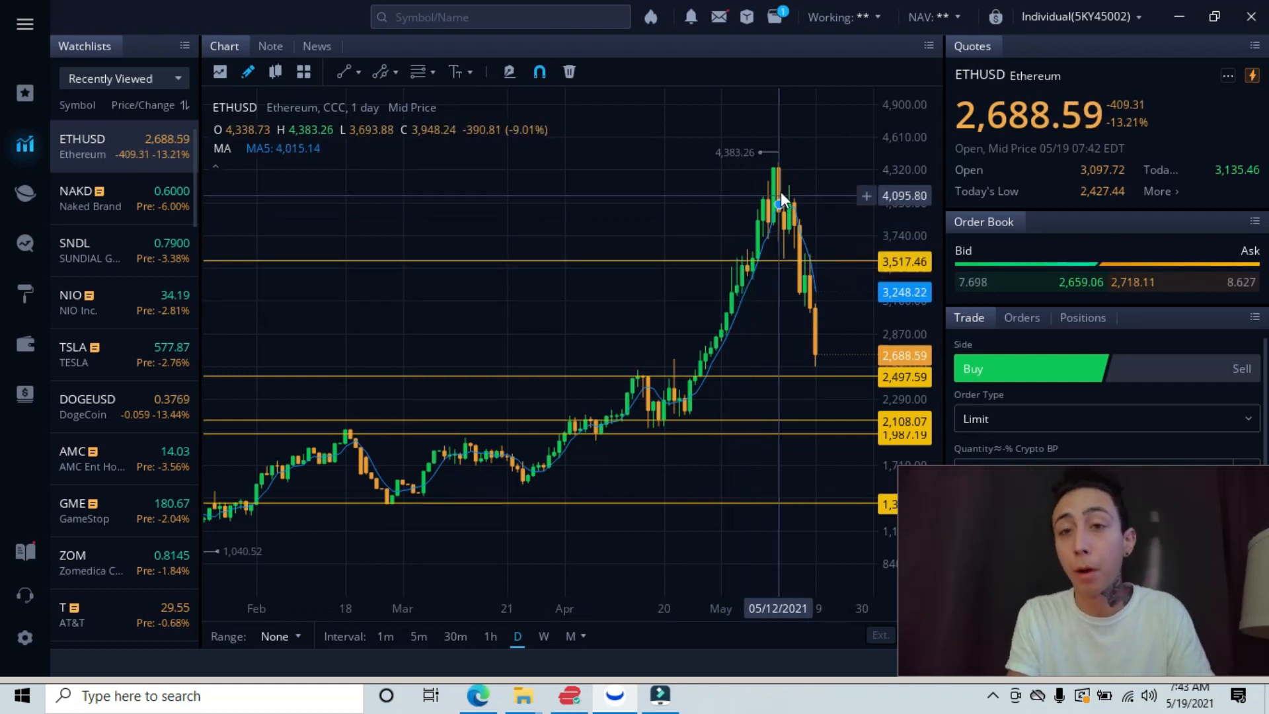
mouse_move(769, 187)
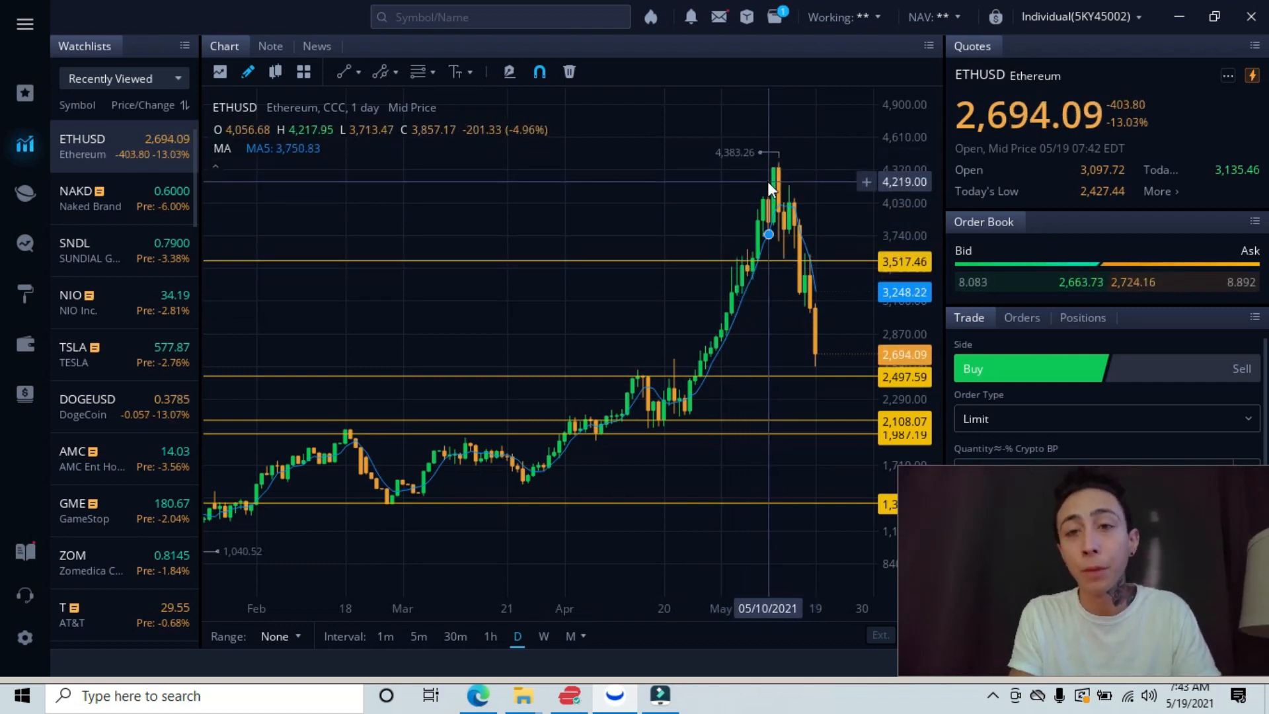
mouse_move(822, 300)
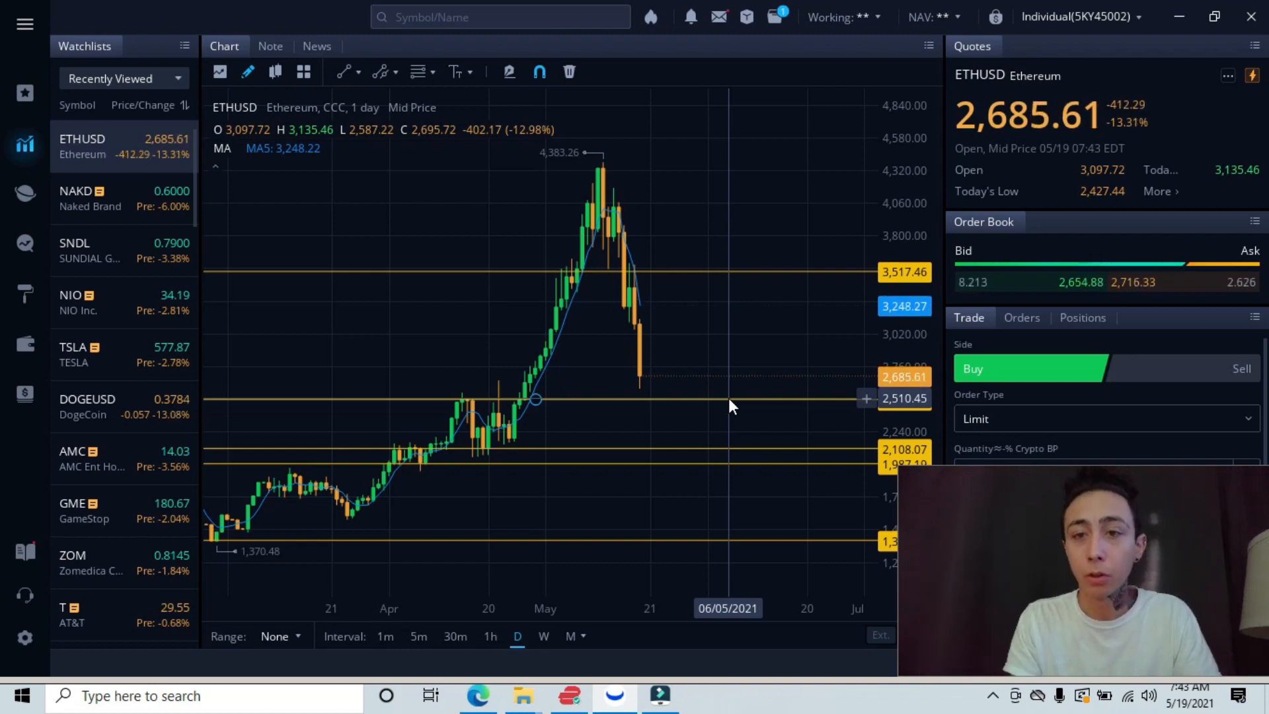
mouse_move(736, 401)
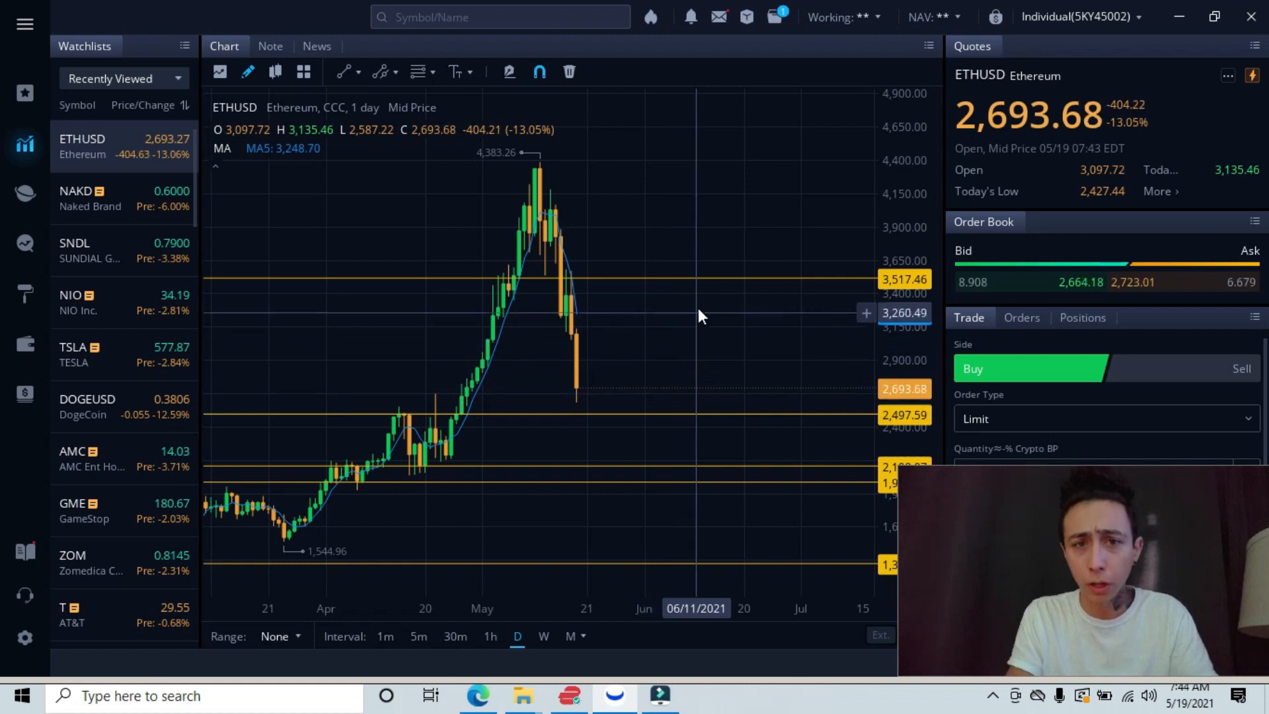
mouse_move(713, 285)
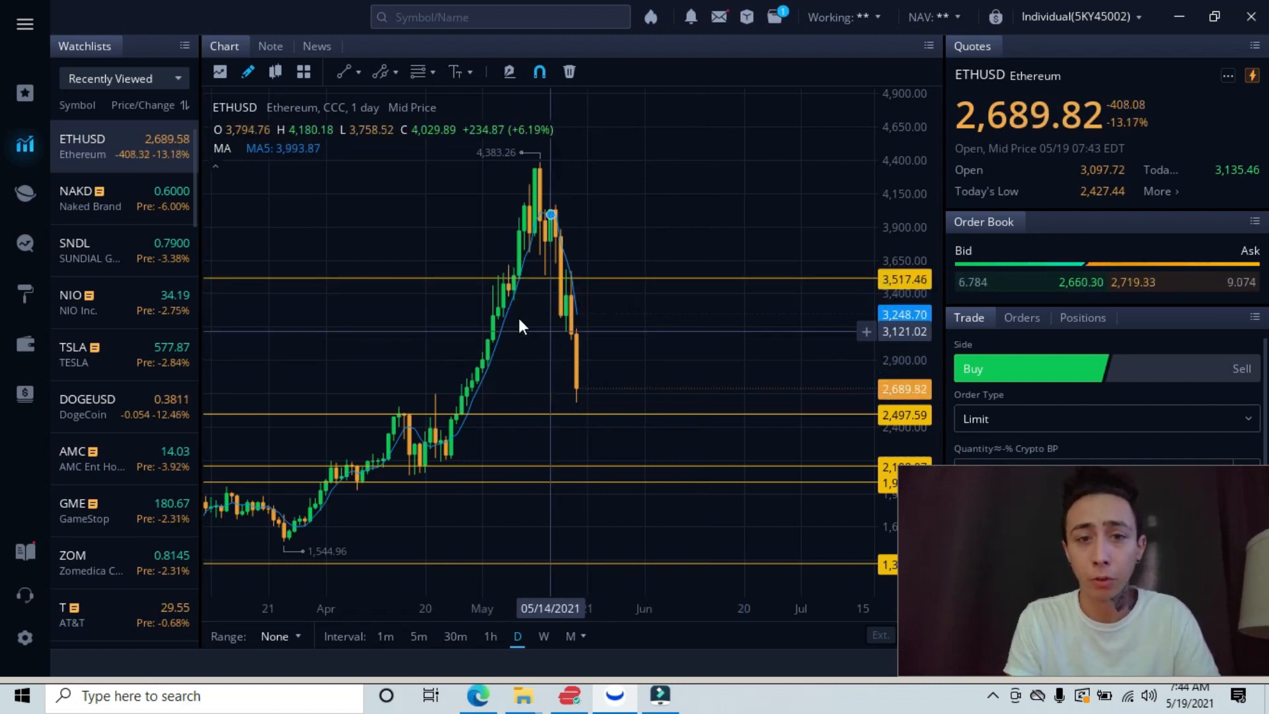
mouse_move(690, 284)
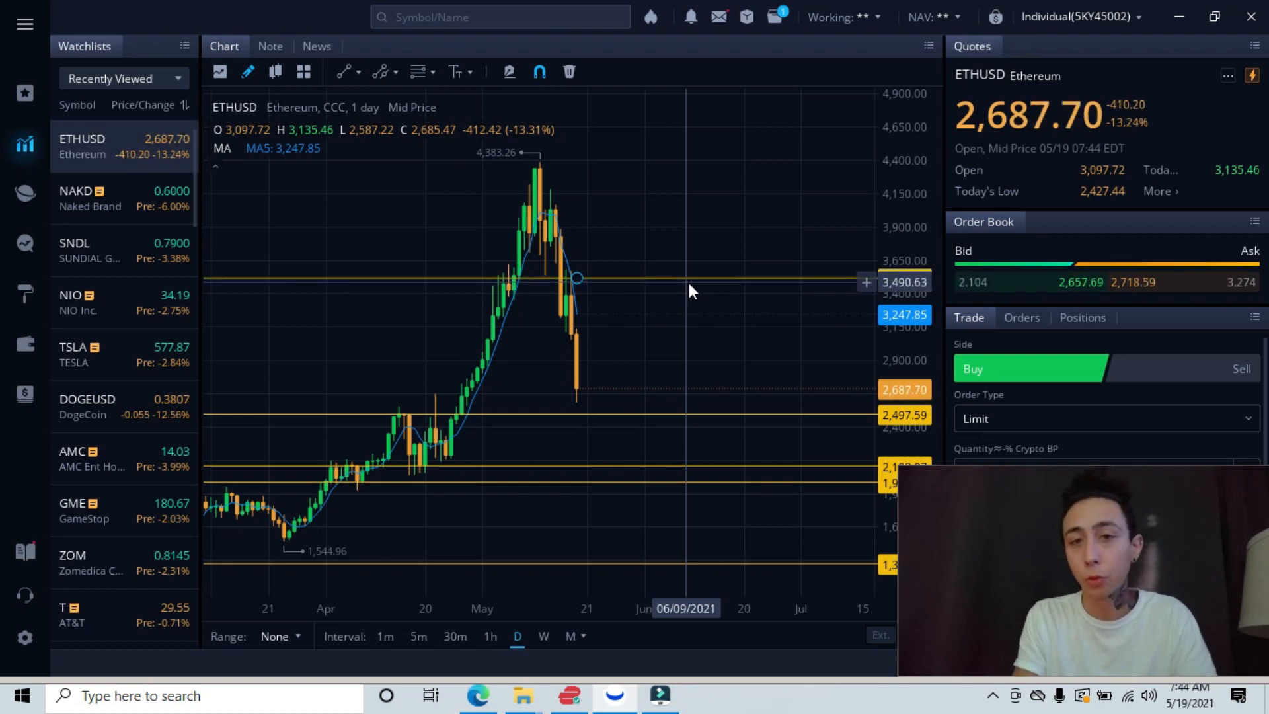
mouse_move(684, 422)
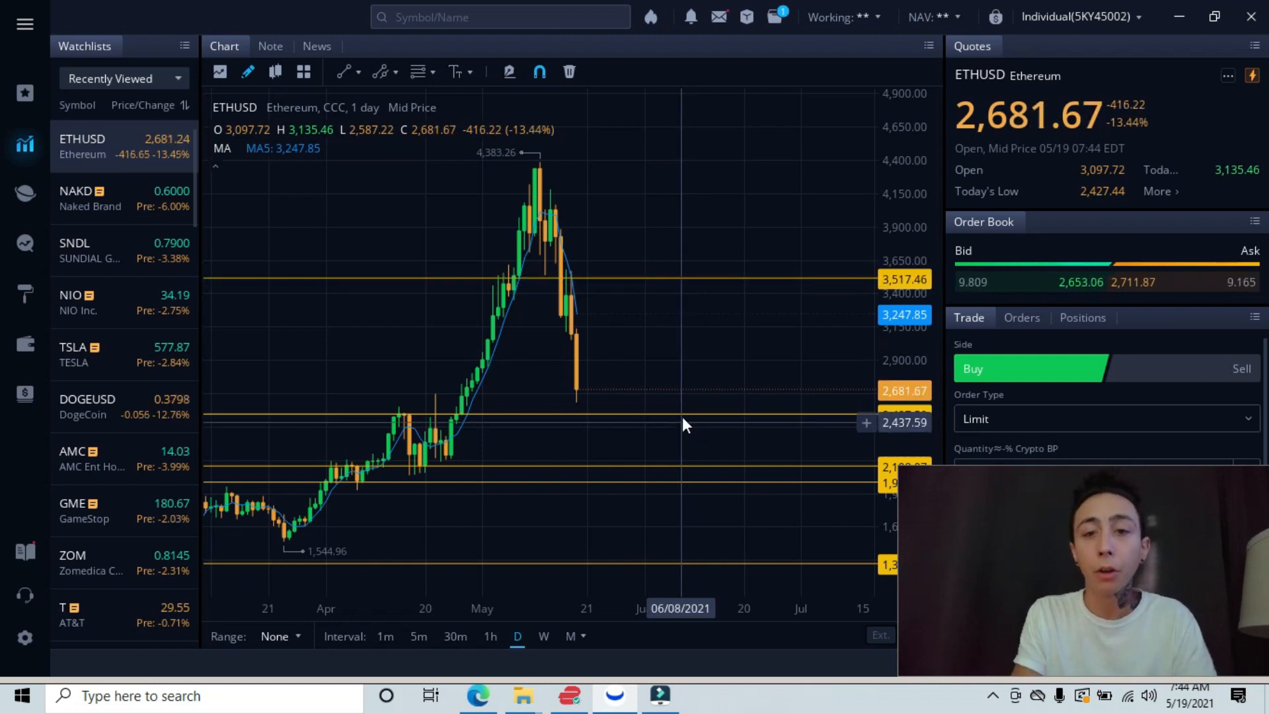
mouse_move(711, 267)
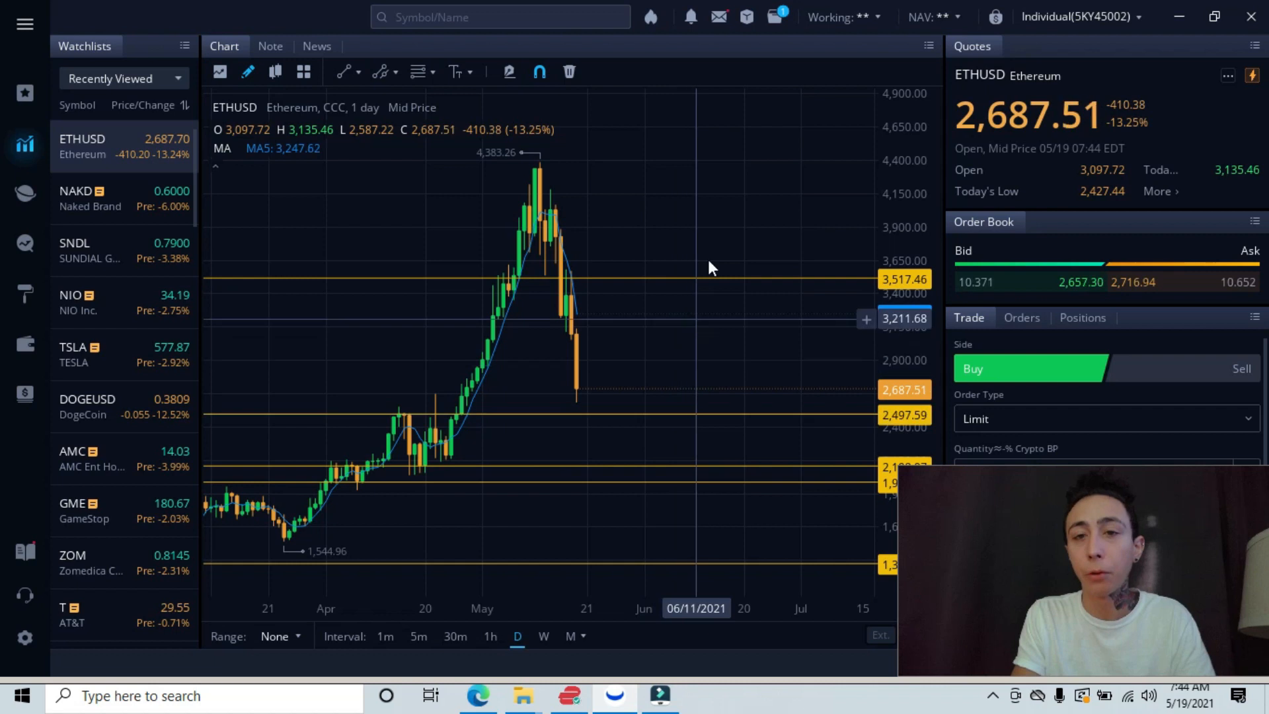
mouse_move(710, 288)
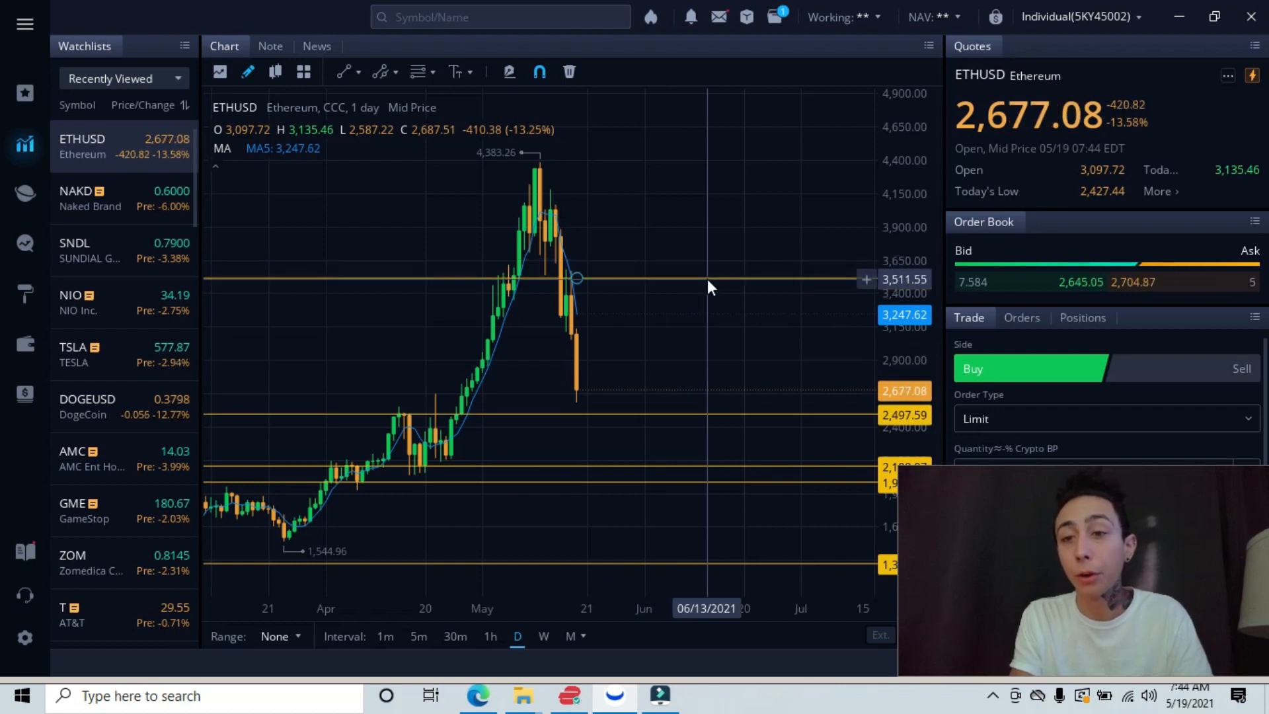
mouse_move(710, 251)
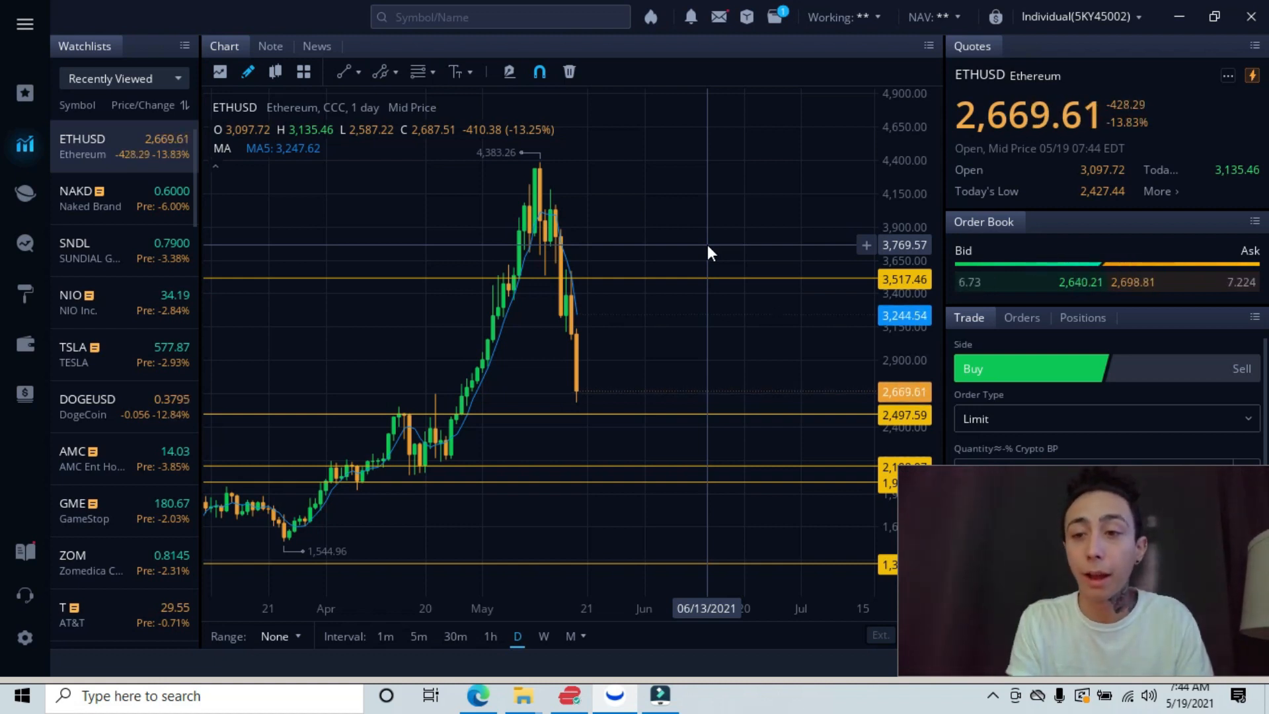
mouse_move(665, 423)
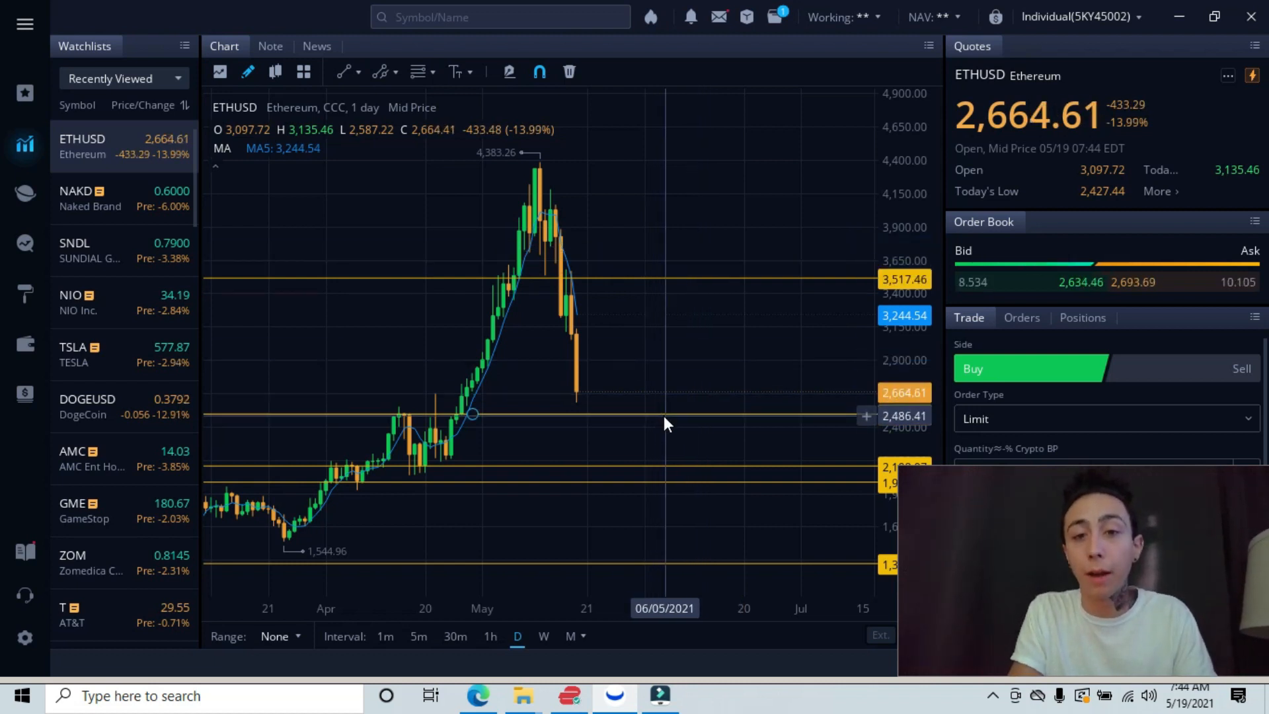